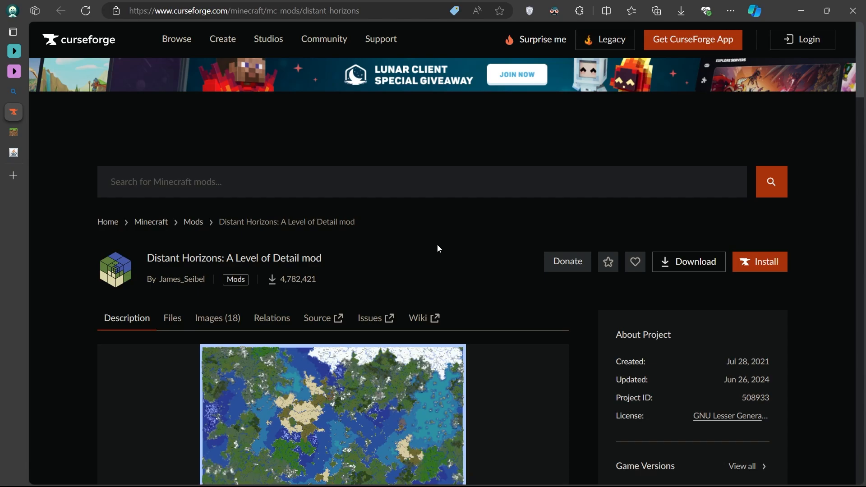
# - Browse to the Distant Horizons Files list on CurseForge and scroll through its downloads
pyautogui.click(243, 11)
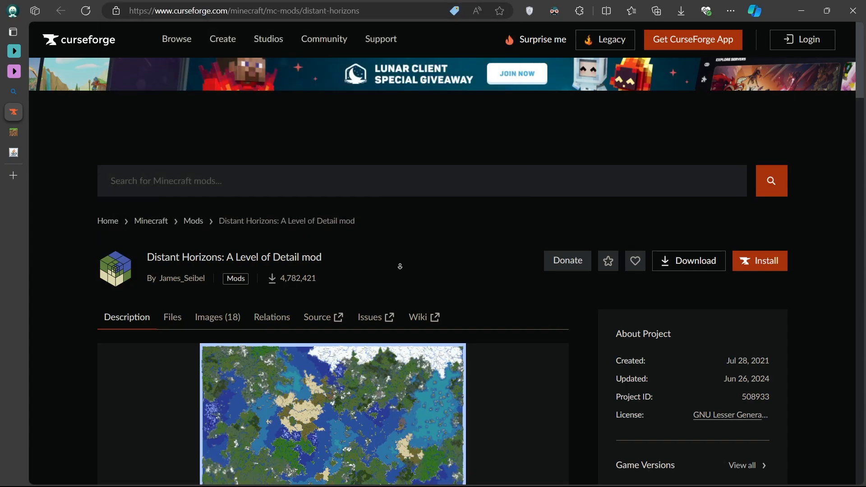
pyautogui.scroll(-3)
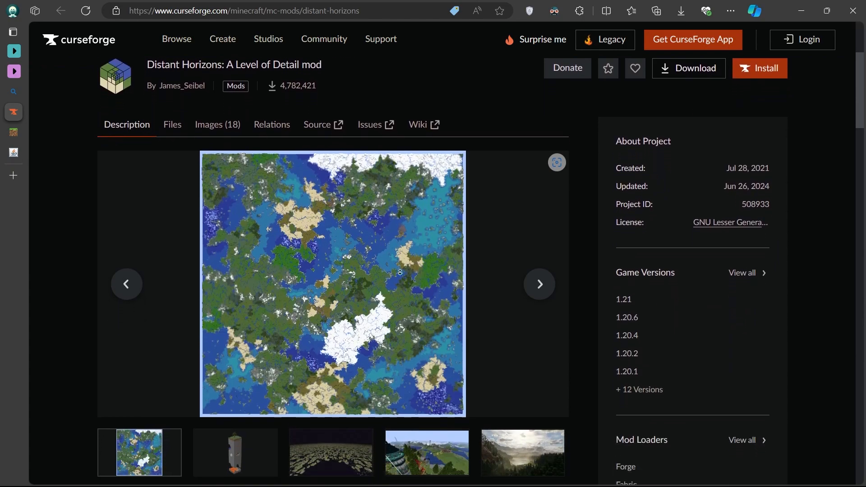
pyautogui.scroll(-3)
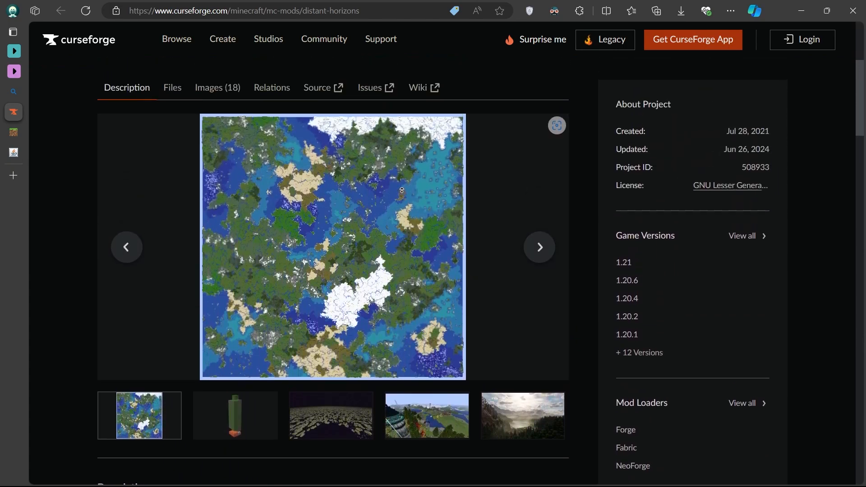
pyautogui.scroll(-3)
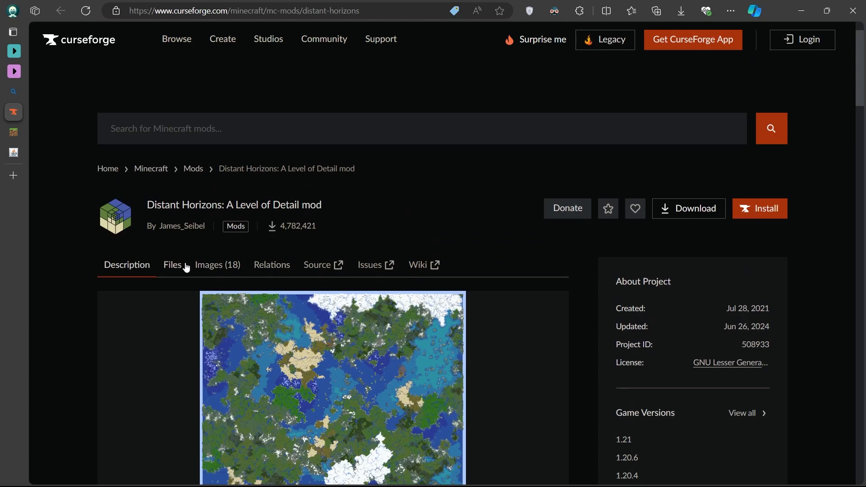
pyautogui.click(171, 264)
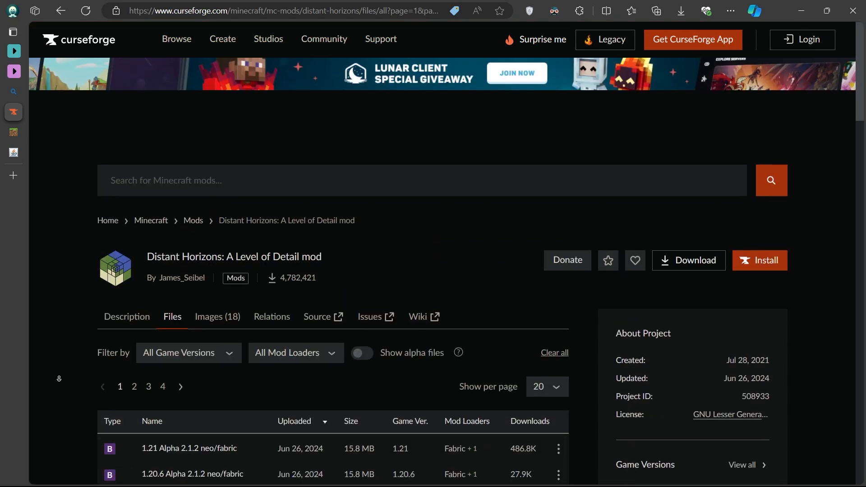
pyautogui.scroll(-3)
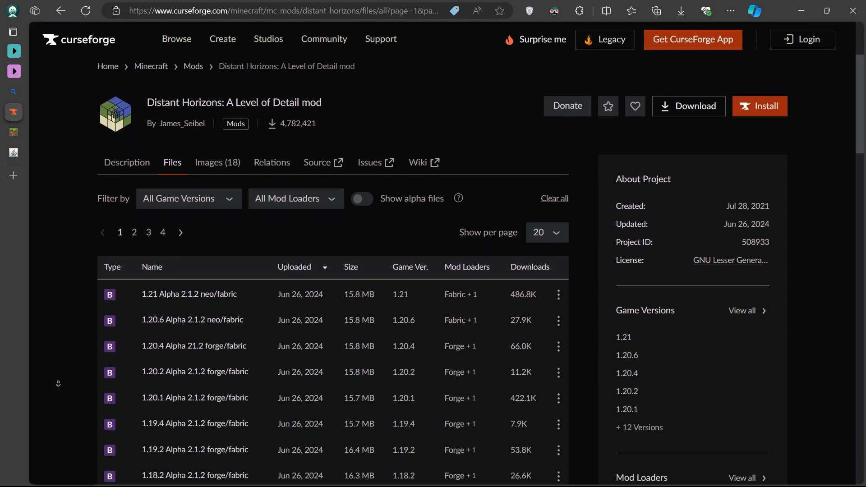
pyautogui.scroll(-3)
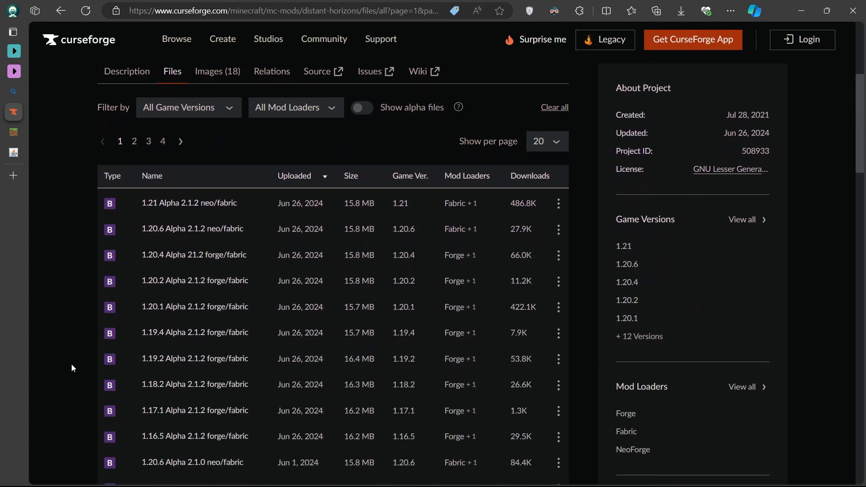
pyautogui.moveTo(409, 176)
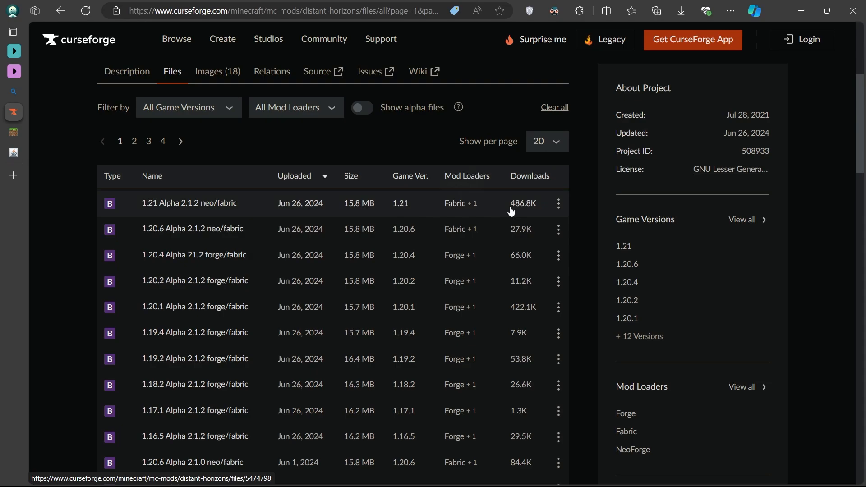
pyautogui.moveTo(576, 214)
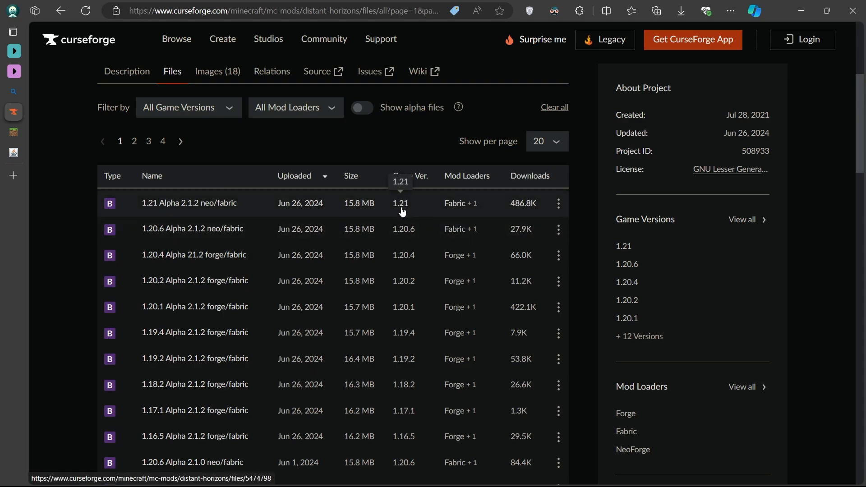
pyautogui.moveTo(579, 220)
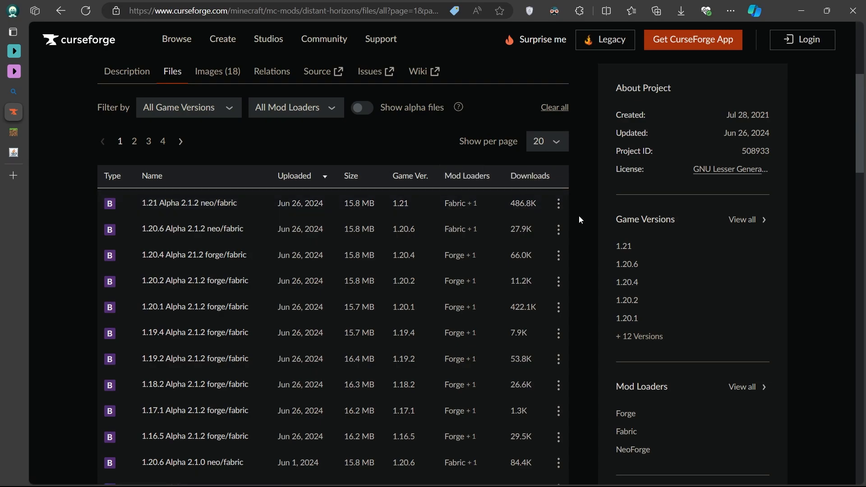
# - Start downloading the 1.21 Alpha 2.1.2 neo/fabric file from its row options
pyautogui.click(557, 203)
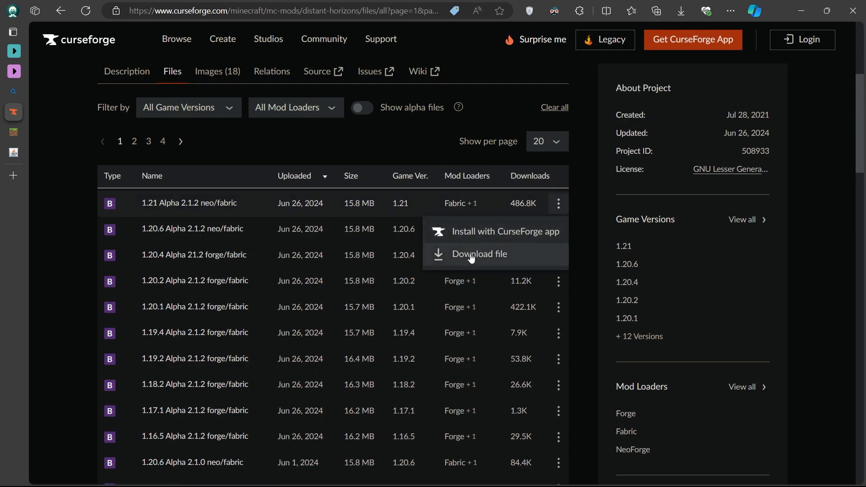
pyautogui.click(479, 253)
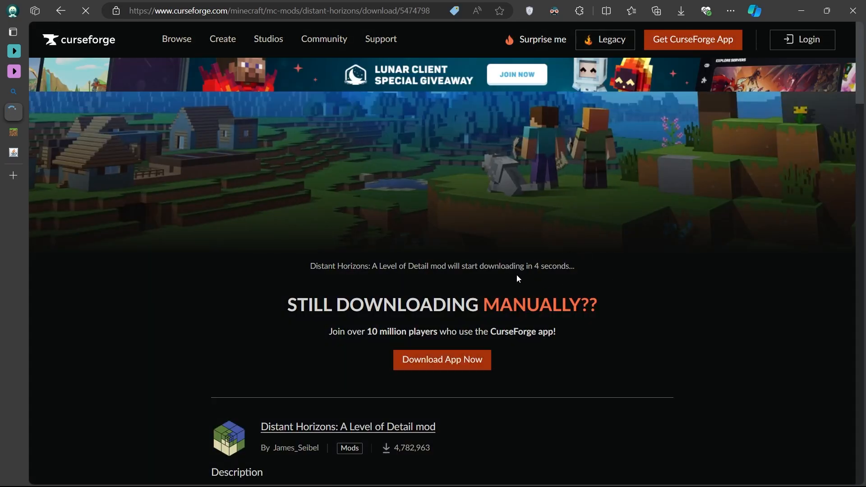
pyautogui.moveTo(620, 299)
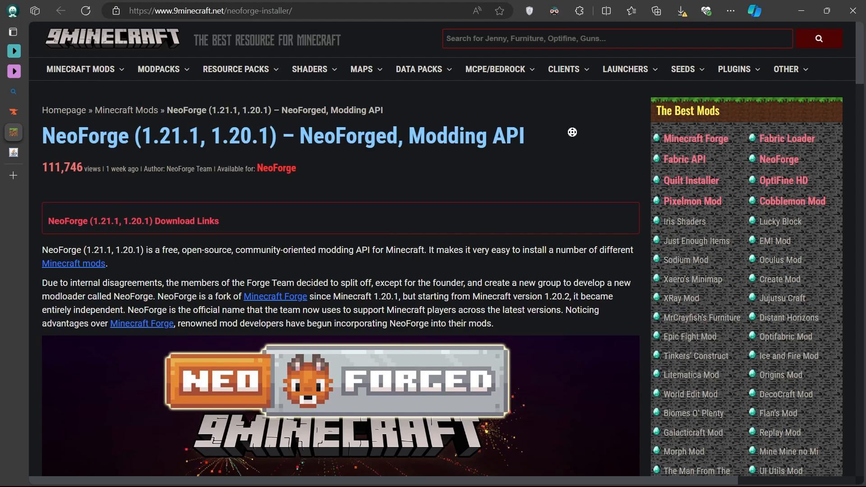
# - Scroll the 9Minecraft NeoForge installer page down to the Minecraft 1.21.1 installer links
pyautogui.scroll(-3)
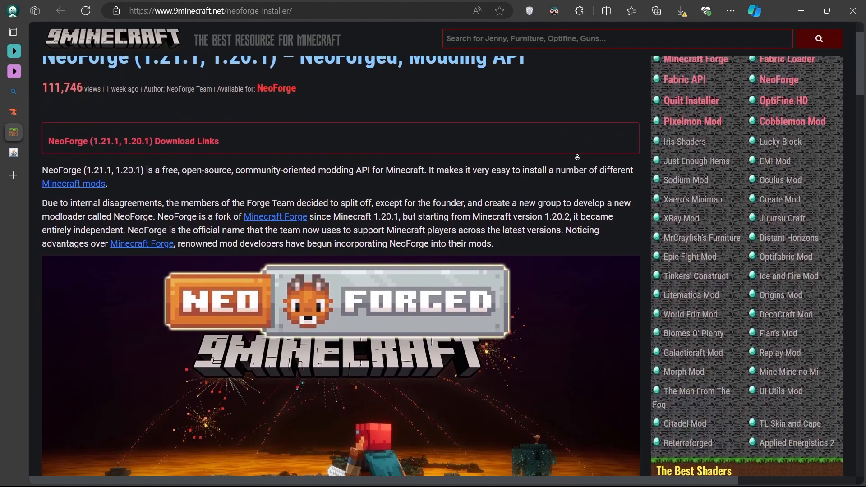
pyautogui.scroll(-3)
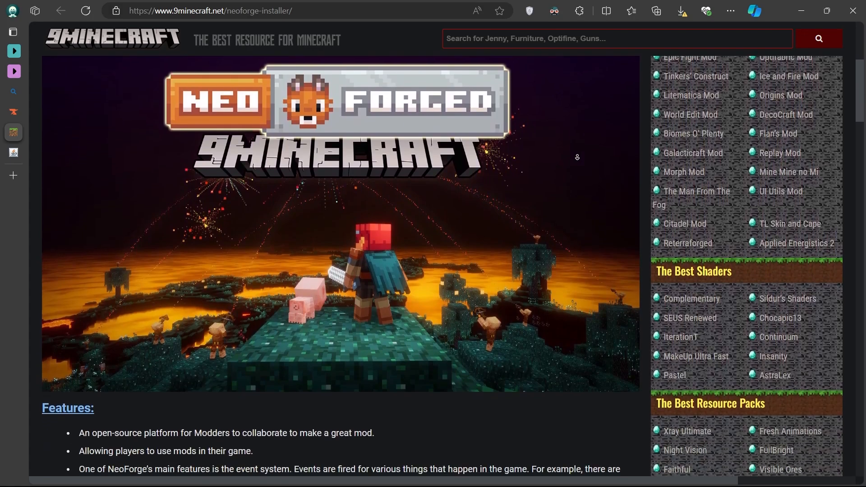
pyautogui.scroll(-3)
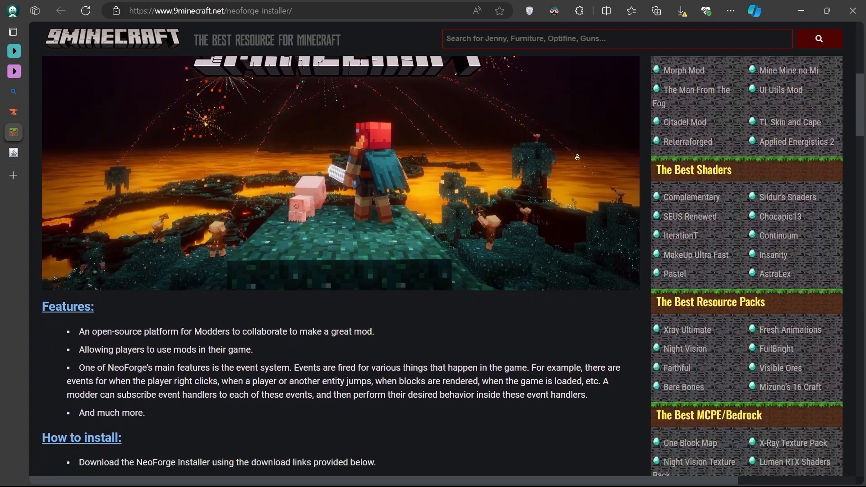
pyautogui.scroll(-3)
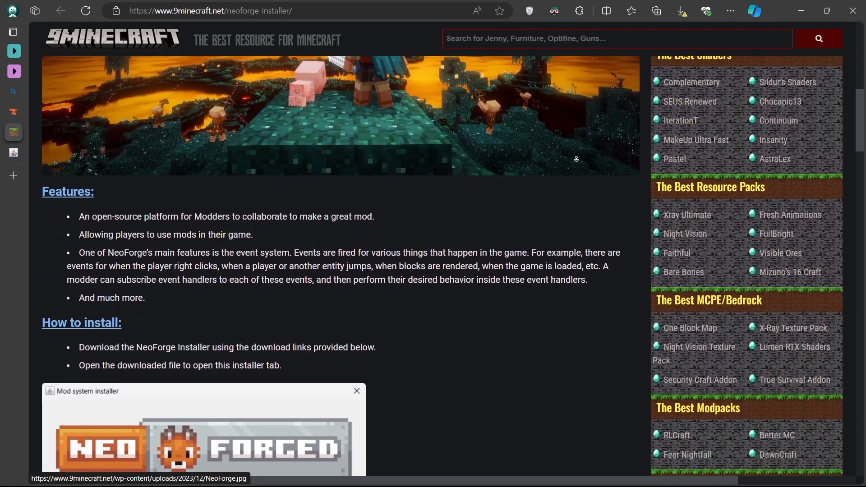
pyautogui.scroll(-3)
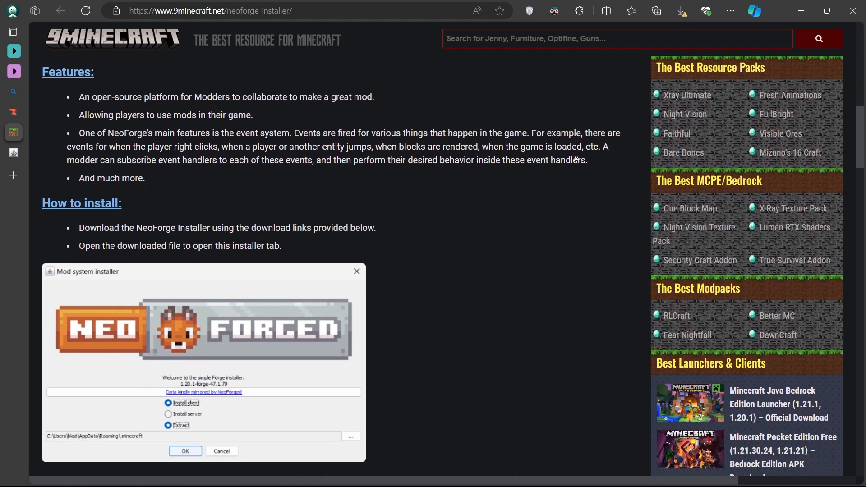
pyautogui.scroll(-3)
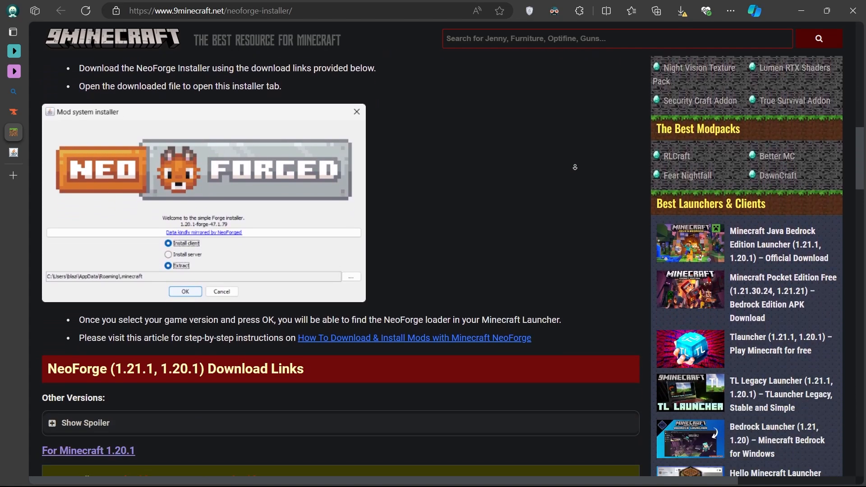
pyautogui.scroll(-3)
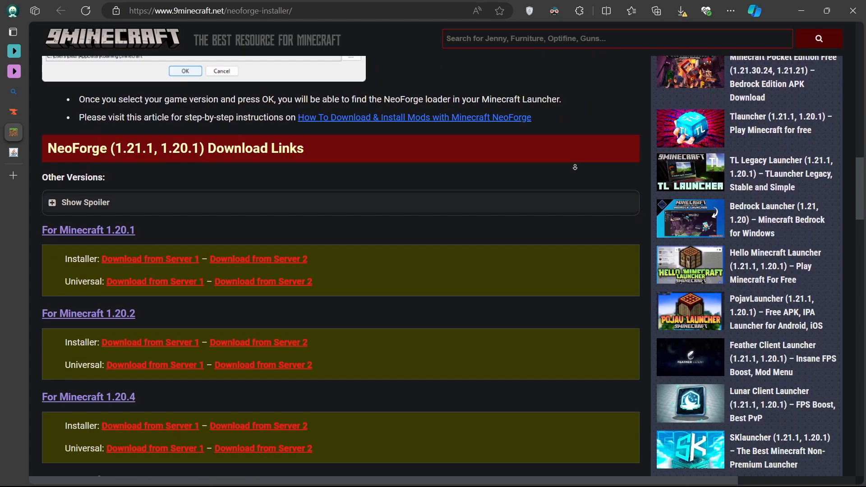
pyautogui.scroll(-3)
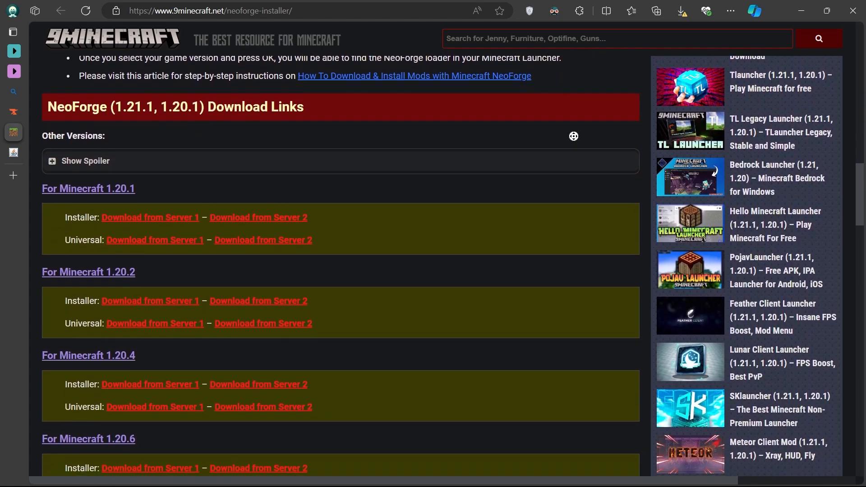
pyautogui.scroll(-3)
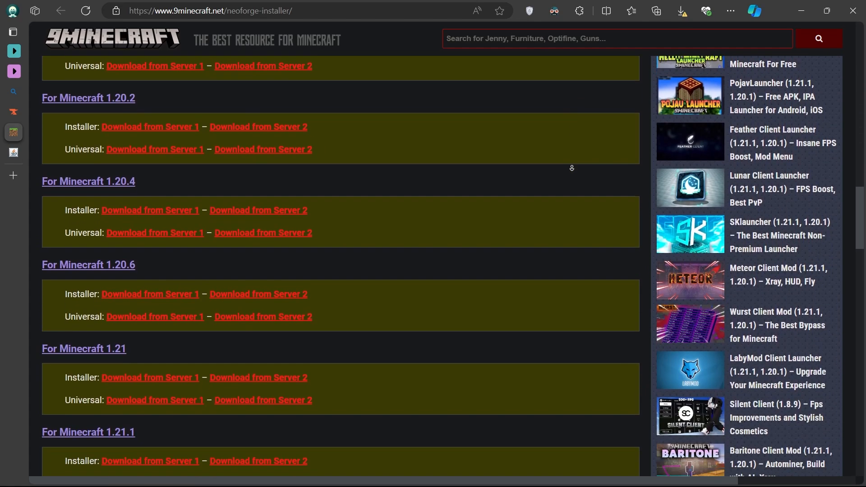
pyautogui.scroll(-3)
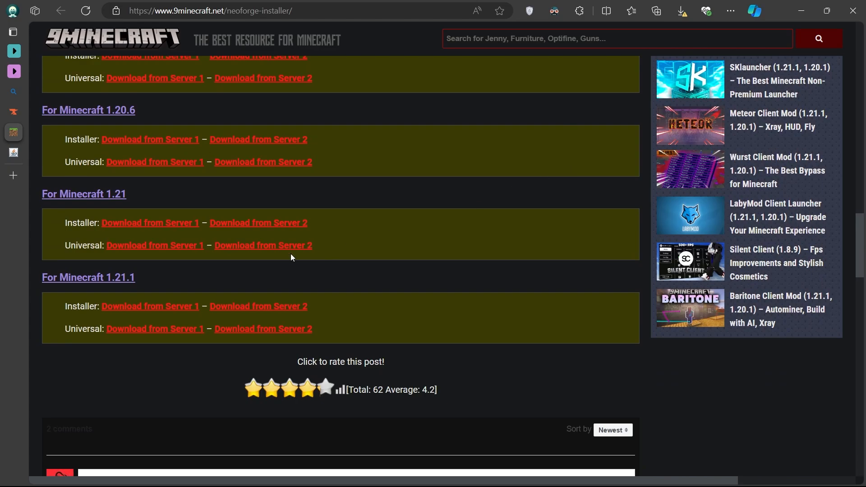
pyautogui.moveTo(150, 307)
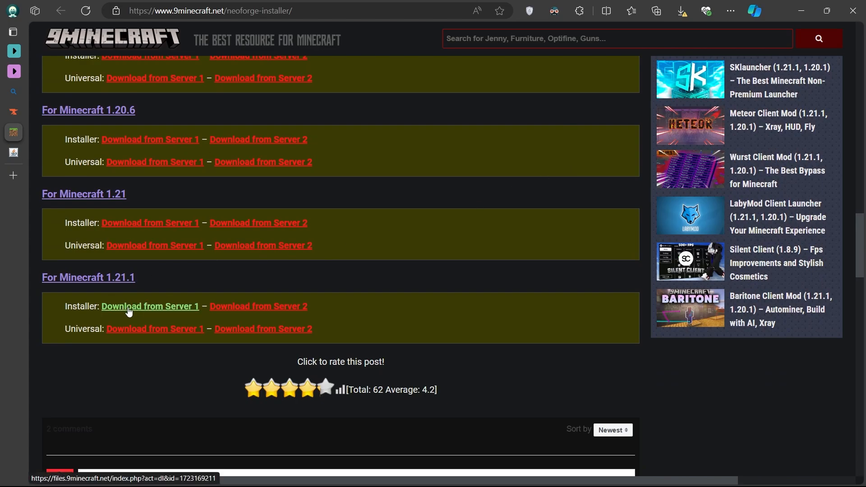
pyautogui.moveTo(150, 222)
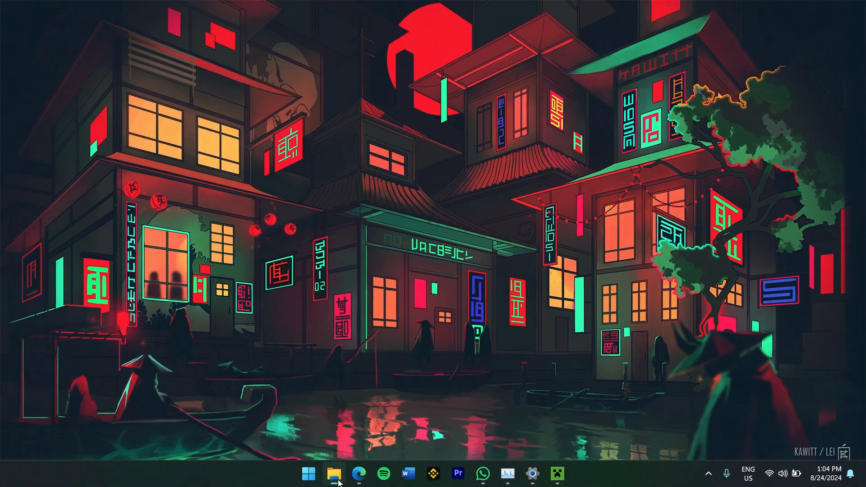
# - In Downloads, locate the Distant Horizons jar and NeoForge installer, then launch the installer
pyautogui.click(333, 474)
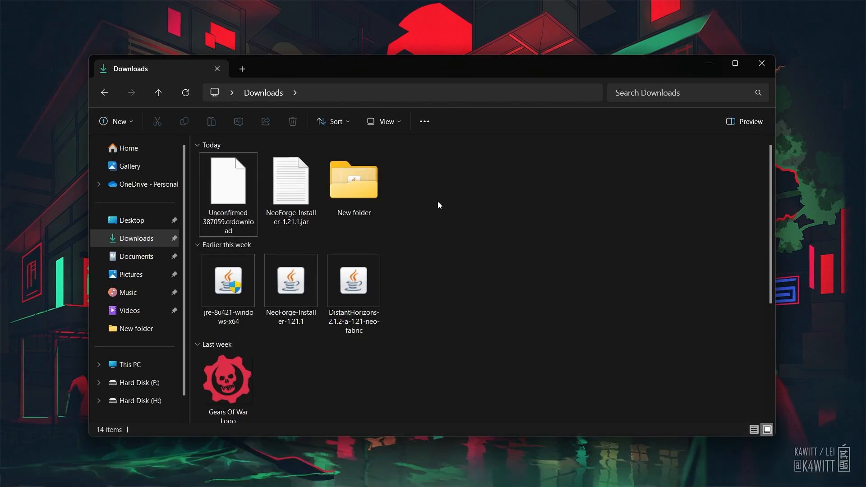
pyautogui.click(352, 281)
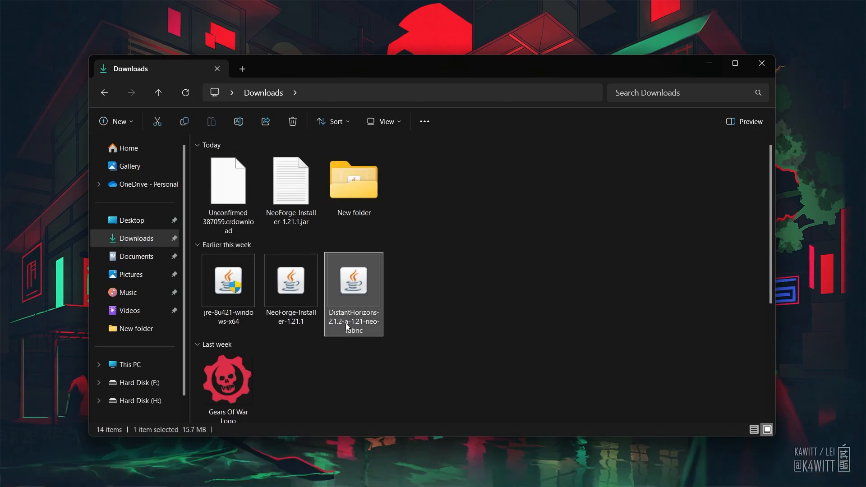
pyautogui.click(291, 279)
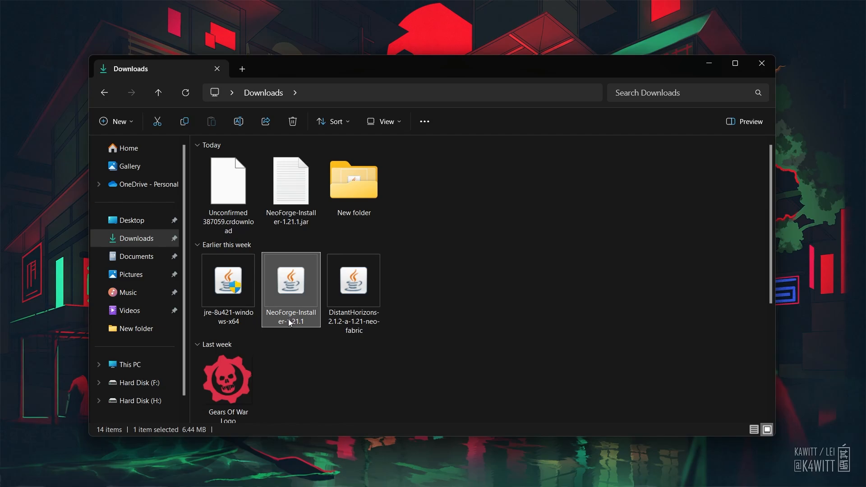
pyautogui.click(468, 300)
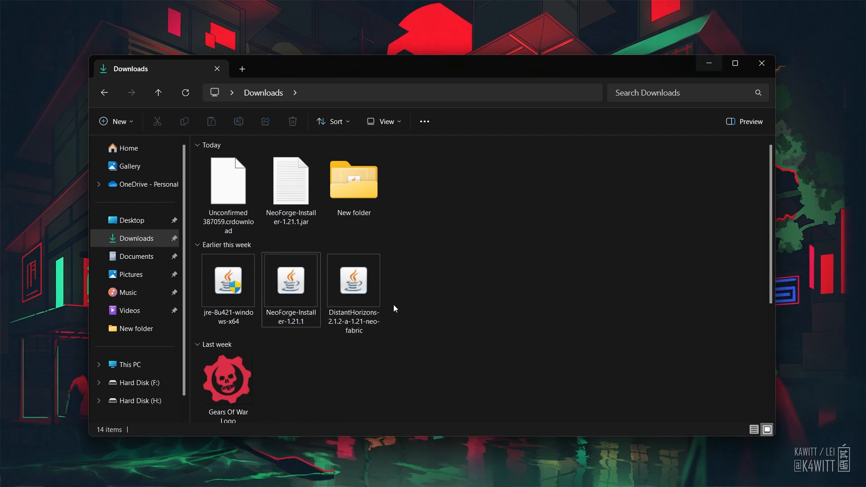
pyautogui.click(291, 279)
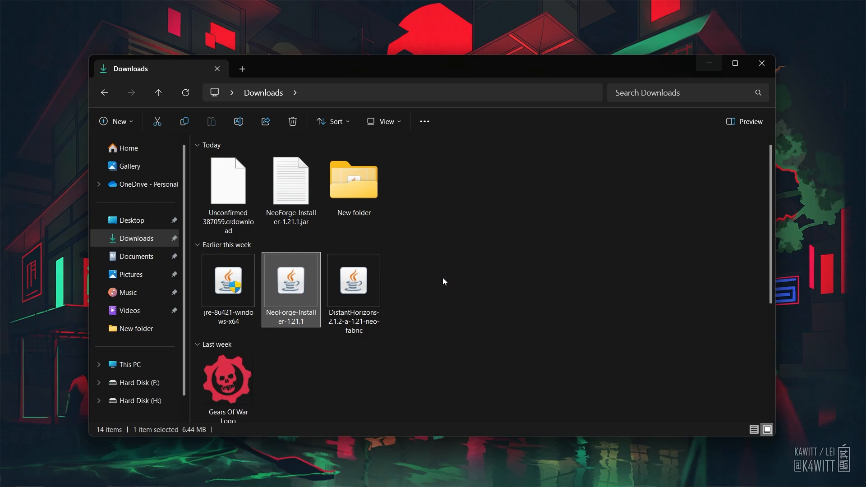
pyautogui.doubleClick(291, 280)
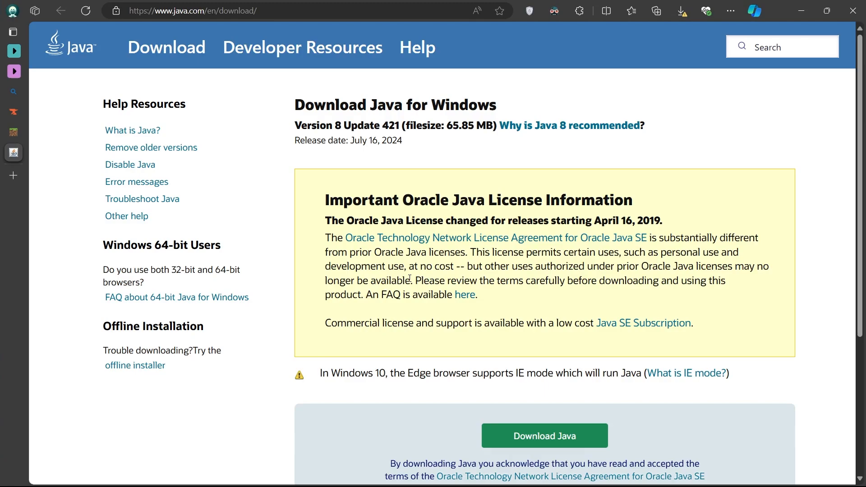
pyautogui.moveTo(533, 438)
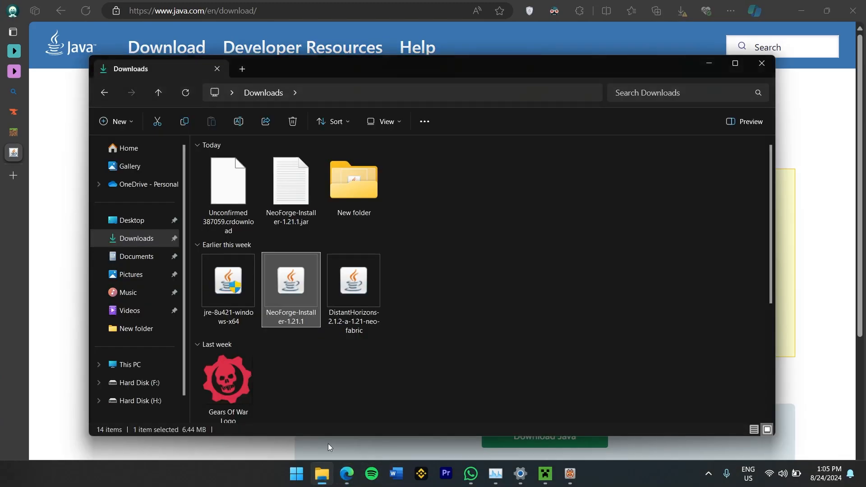
# - View the NeoForge-Installer-1.21.1 file's context menu and dismiss it
pyautogui.rightClick(290, 282)
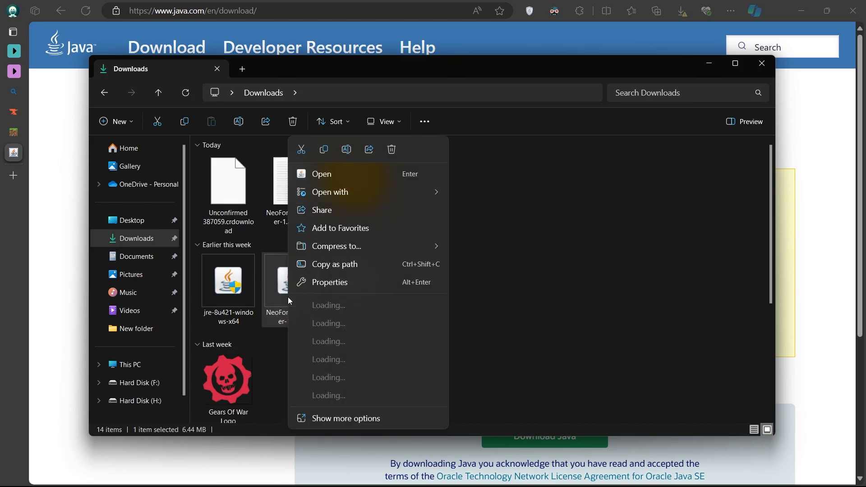
pyautogui.click(330, 191)
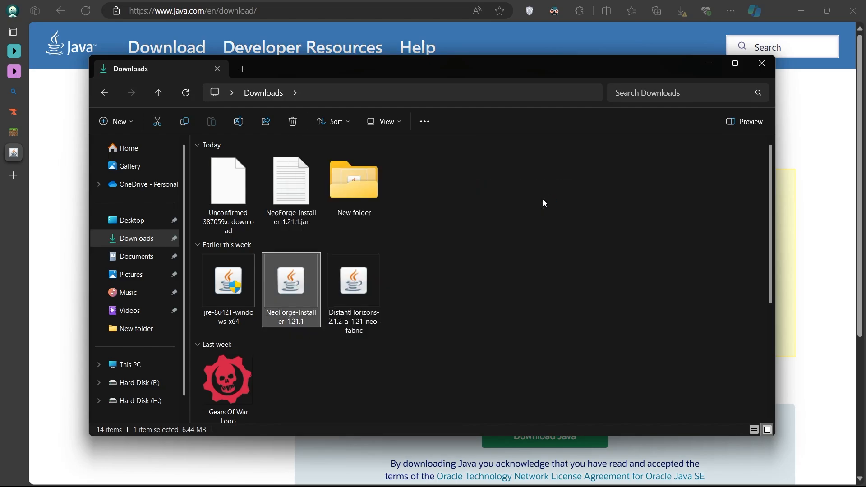
# - Run the NeoForge installer as Install client, dismiss the processor error, and minimize Downloads
pyautogui.doubleClick(290, 280)
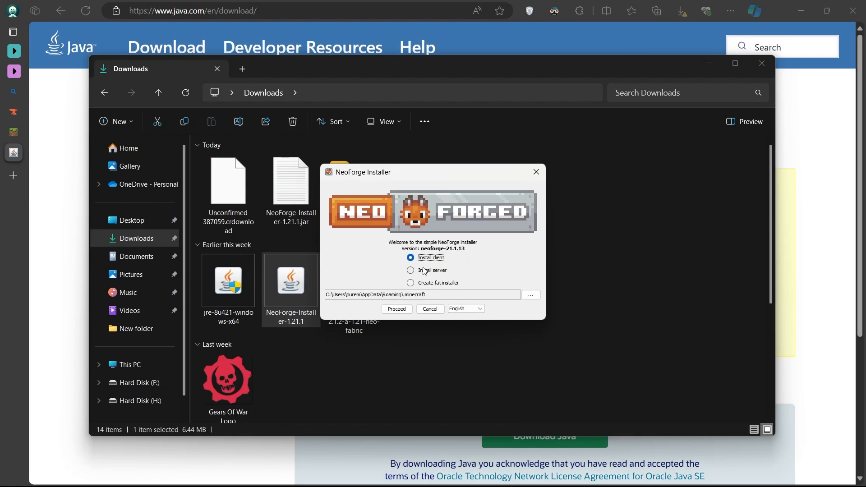
pyautogui.moveTo(469, 272)
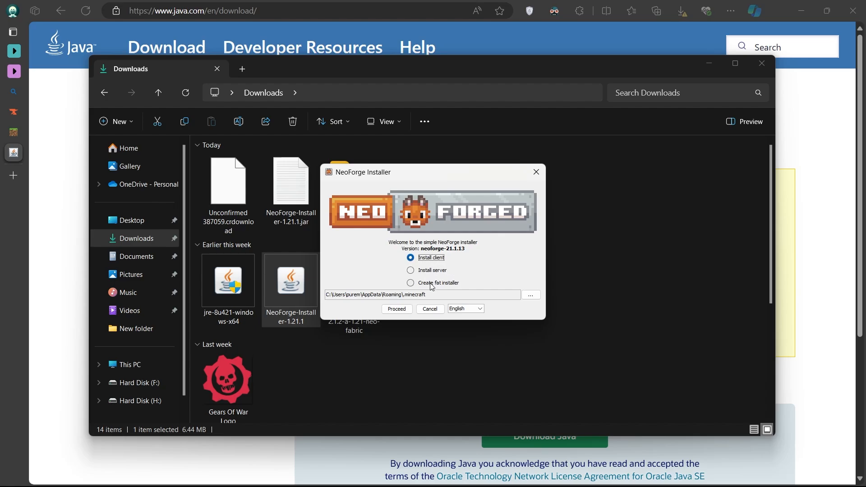
pyautogui.click(396, 308)
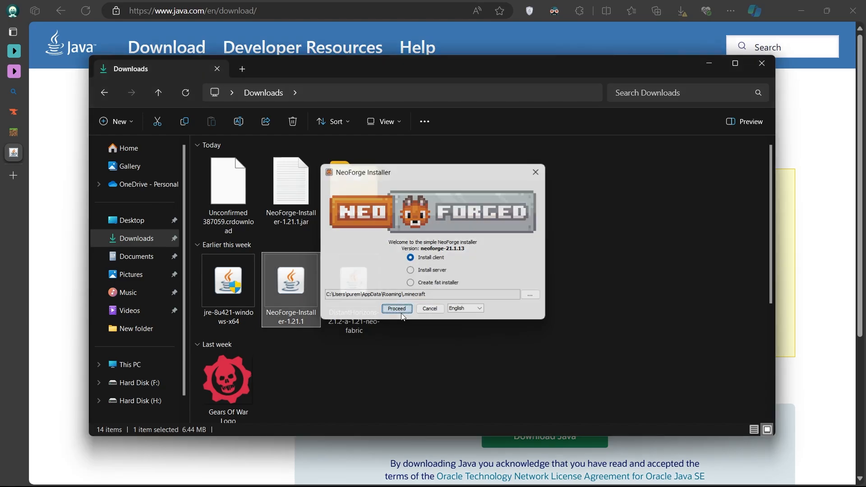
pyautogui.click(397, 309)
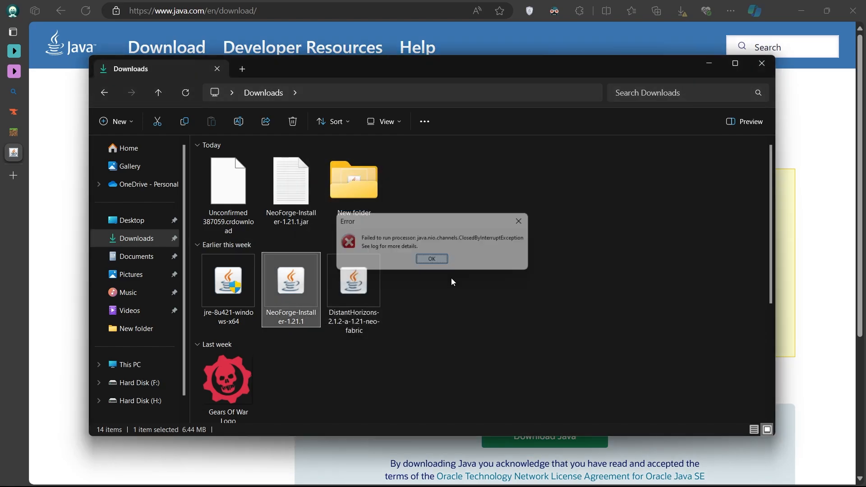
pyautogui.click(431, 259)
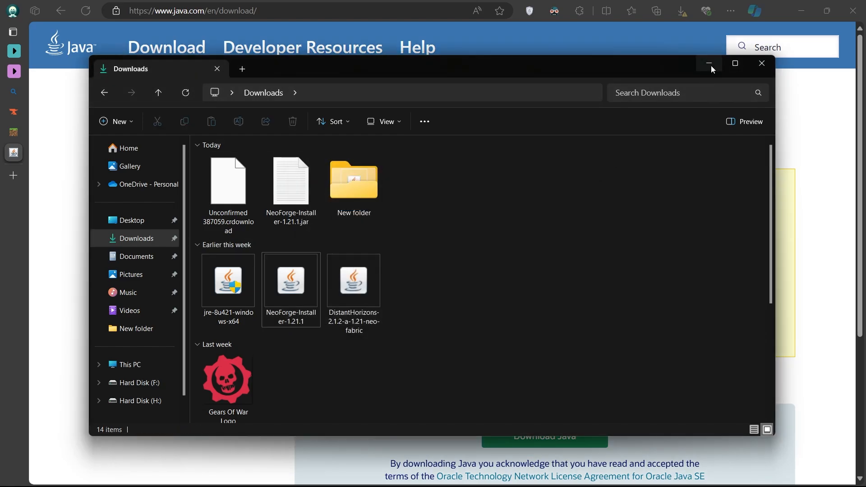
pyautogui.click(709, 63)
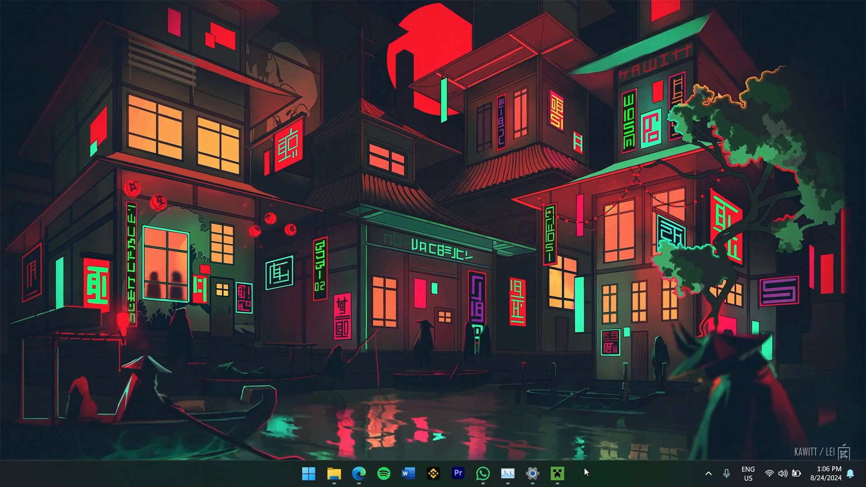
# - Show the Minecraft Launcher installations list with the NeoForge neoforge-21.1.13 entry
pyautogui.click(553, 473)
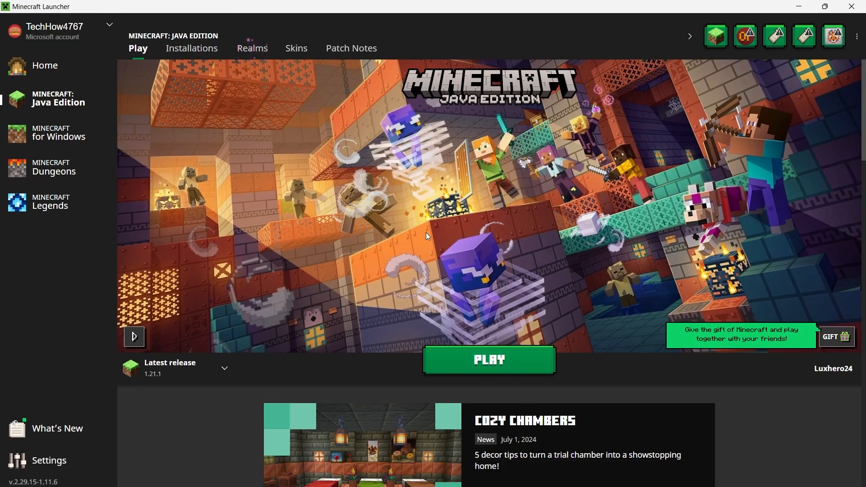
pyautogui.moveTo(50, 110)
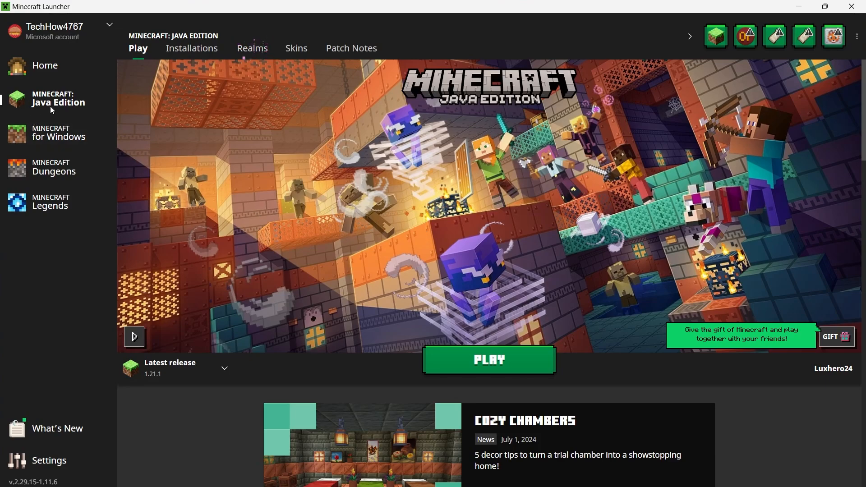
pyautogui.moveTo(191, 49)
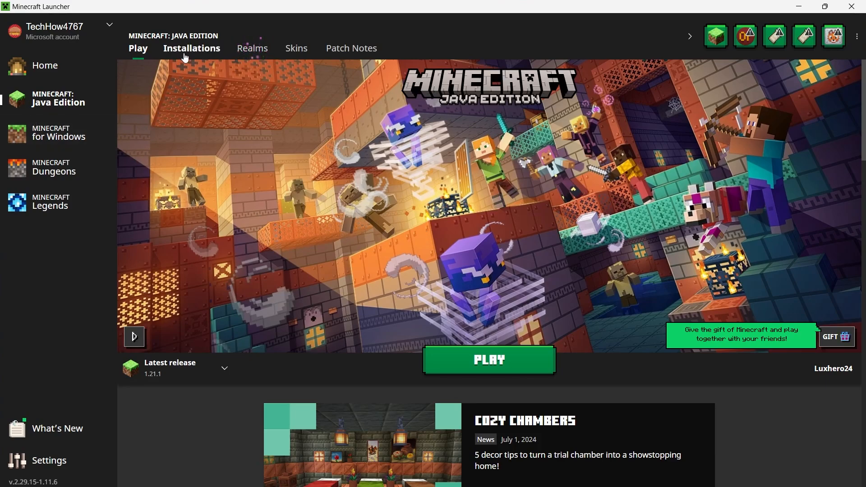
pyautogui.click(191, 47)
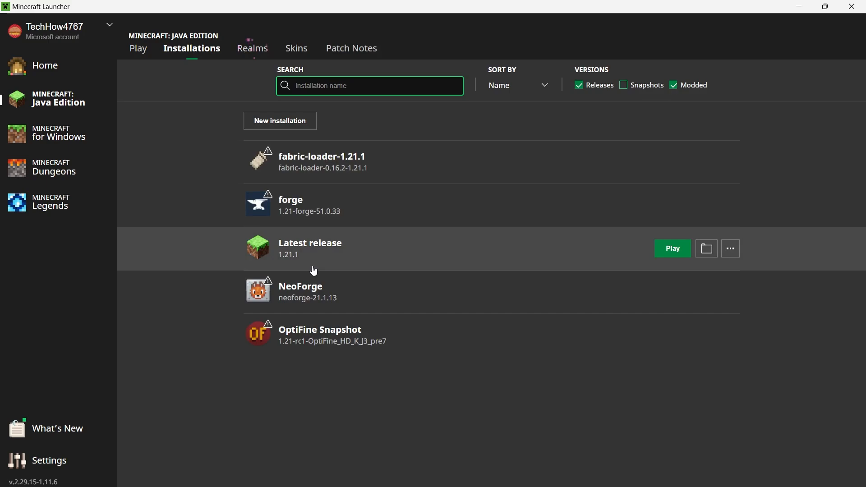
pyautogui.moveTo(297, 291)
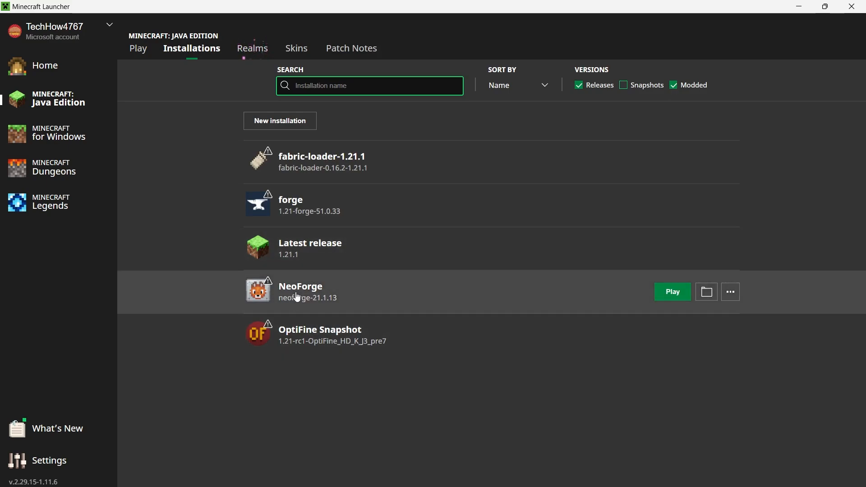
pyautogui.moveTo(480, 309)
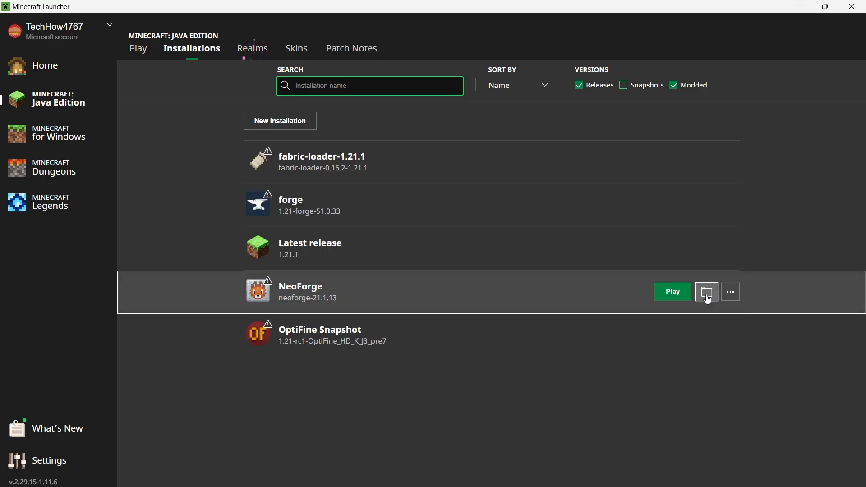
# - Move the Distant Horizons jar from Downloads into the NeoForge installation's .minecraft mods folder
pyautogui.click(705, 291)
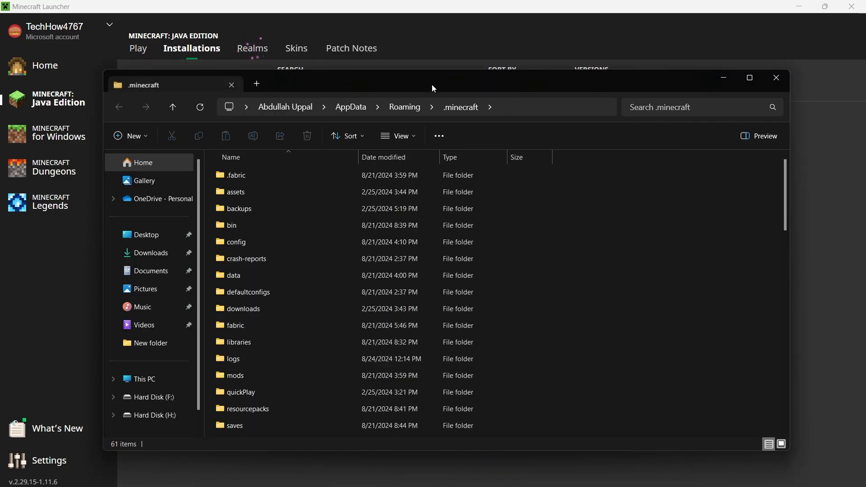
pyautogui.click(748, 77)
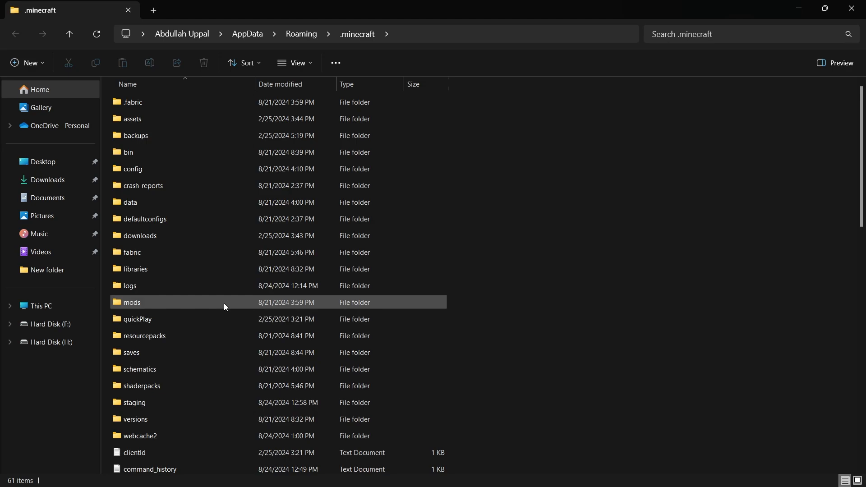
pyautogui.doubleClick(132, 302)
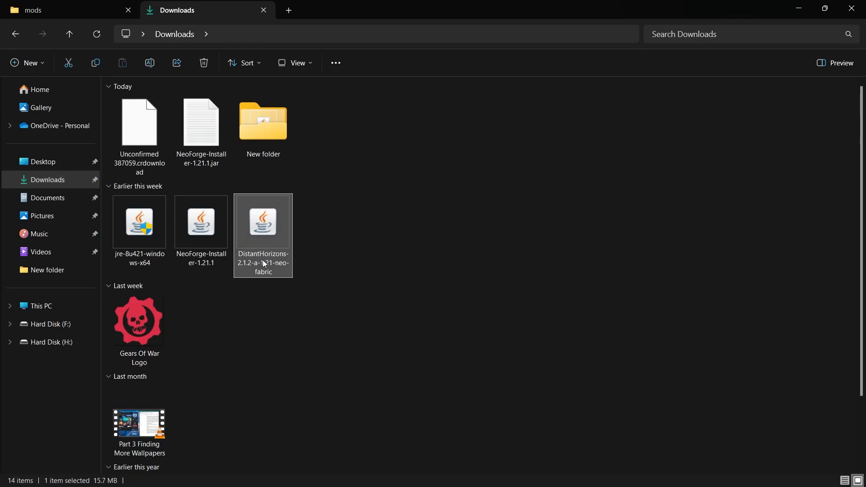
pyautogui.click(65, 10)
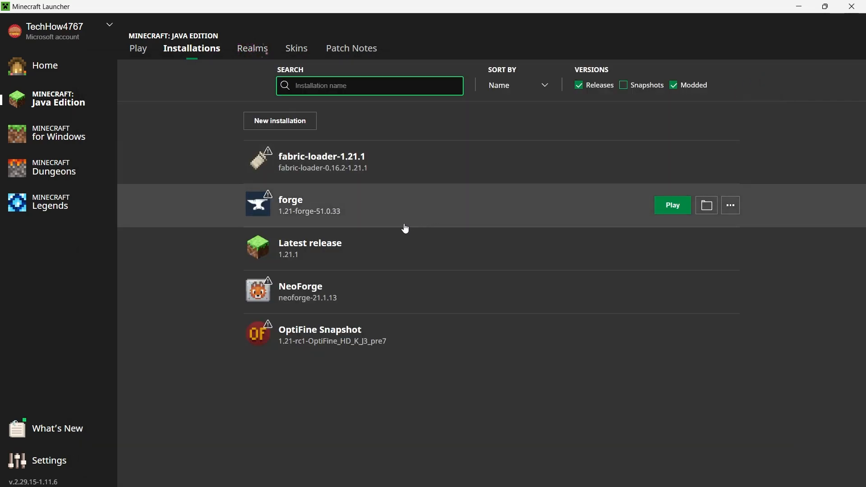
# - Launch the NeoForge installation from the Play page, accepting the modified-installation warning
pyautogui.click(137, 48)
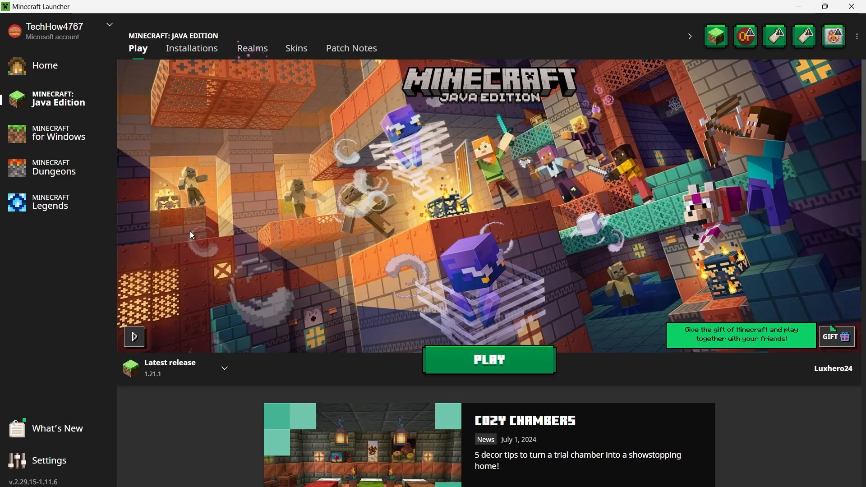
pyautogui.click(488, 360)
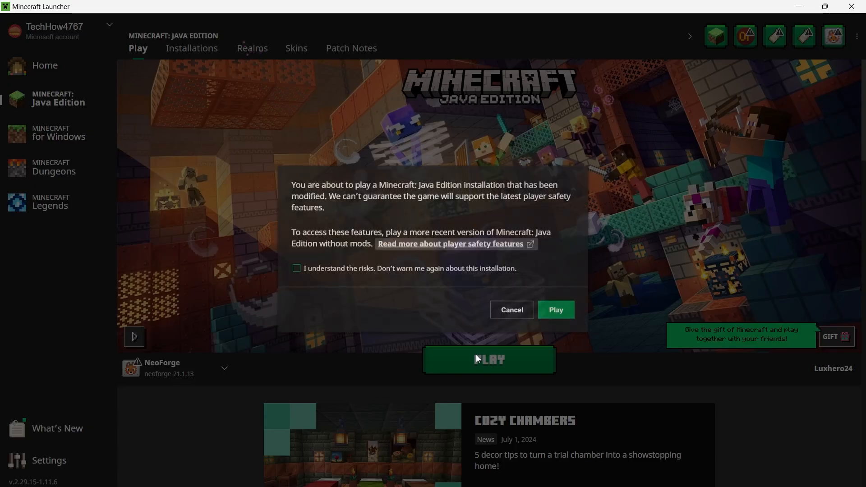
pyautogui.click(555, 309)
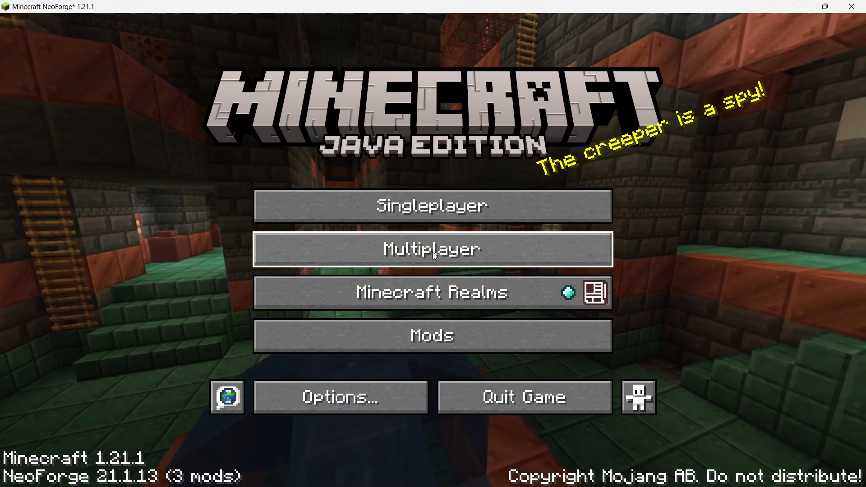
pyautogui.moveTo(433, 292)
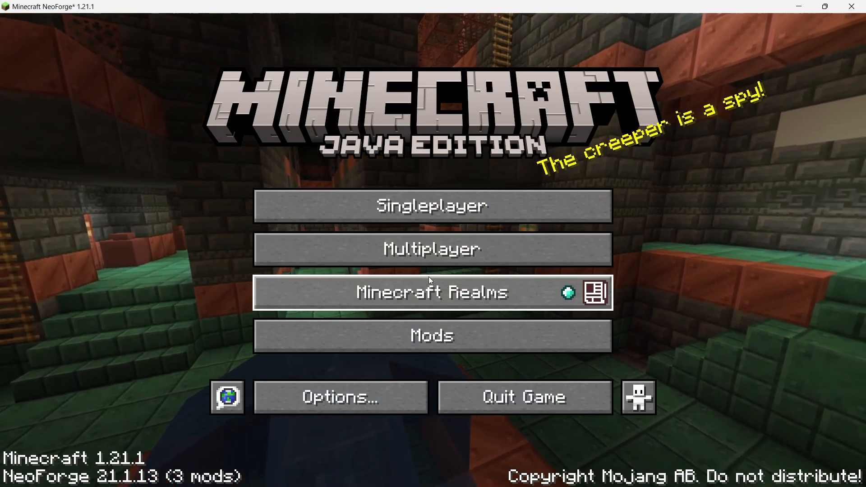
pyautogui.moveTo(432, 335)
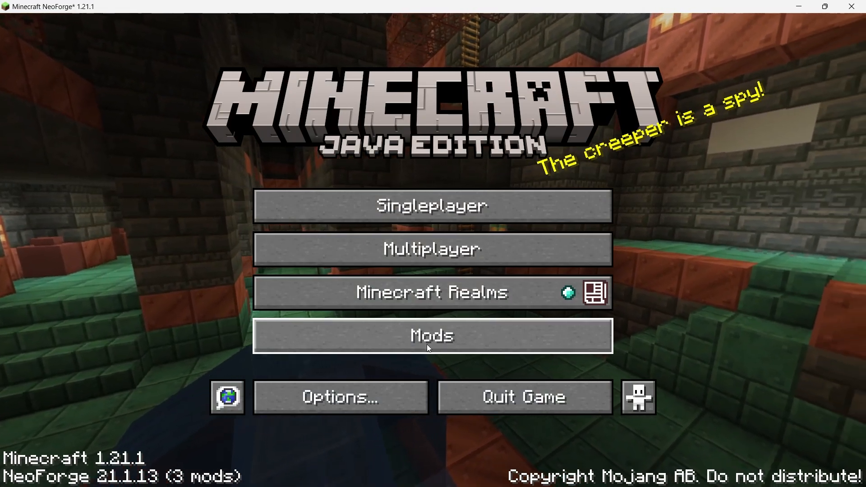
# - Check the Mods list confirms Distant Horizons 2.1.2-a is loaded, then close it
pyautogui.click(431, 335)
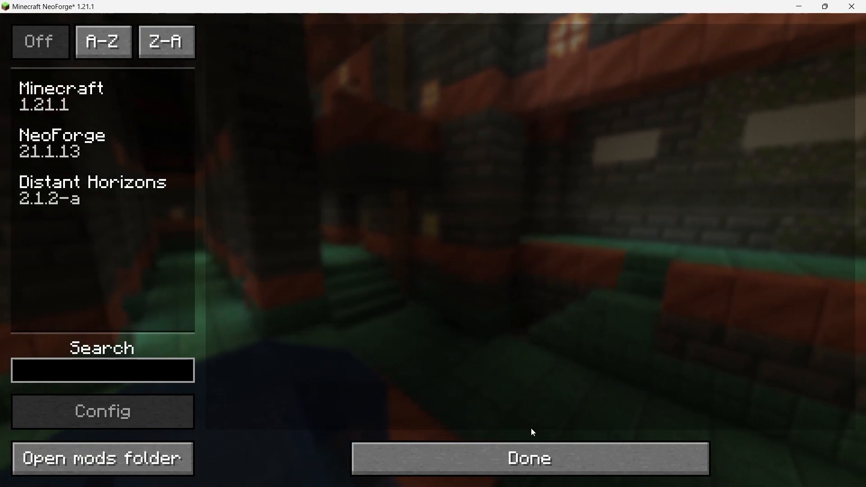
pyautogui.click(529, 458)
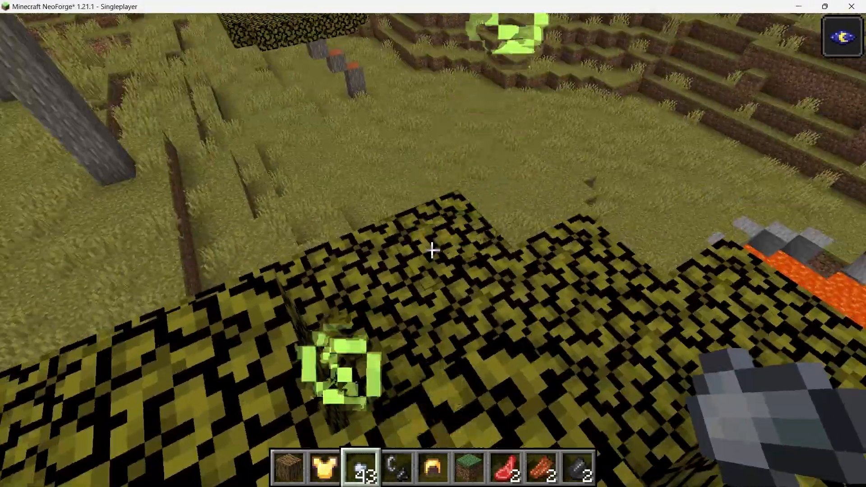
pyautogui.press('Escape')
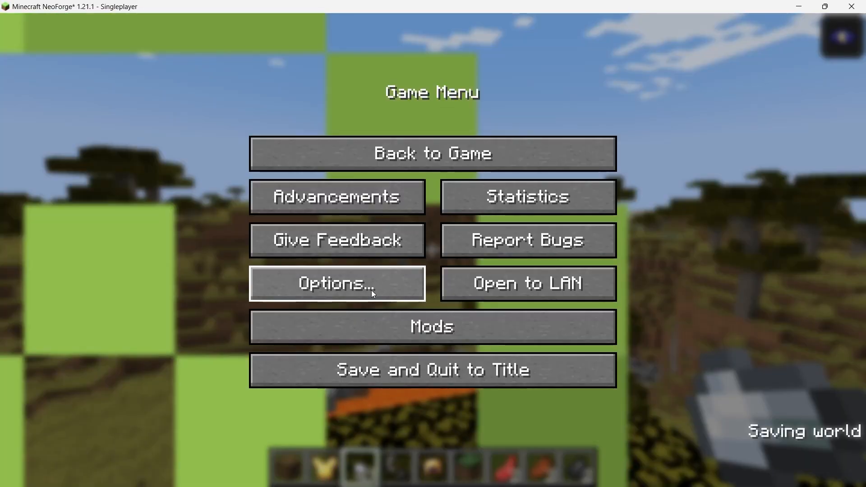
pyautogui.click(336, 283)
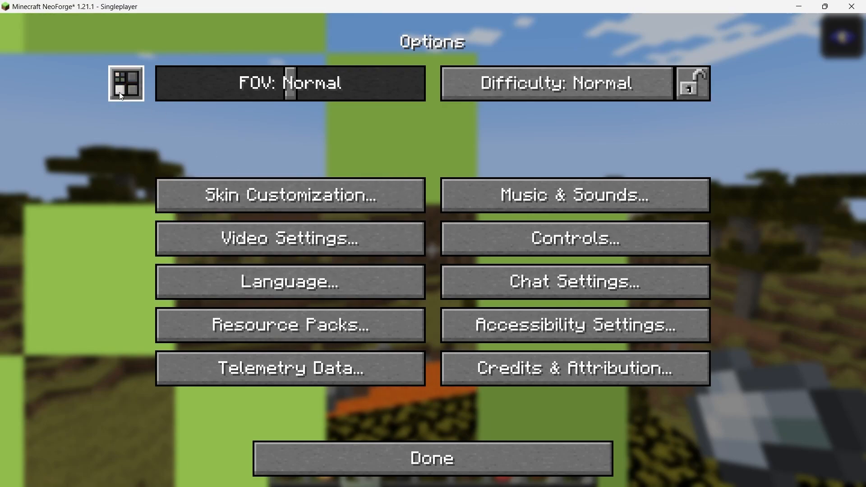
pyautogui.click(125, 83)
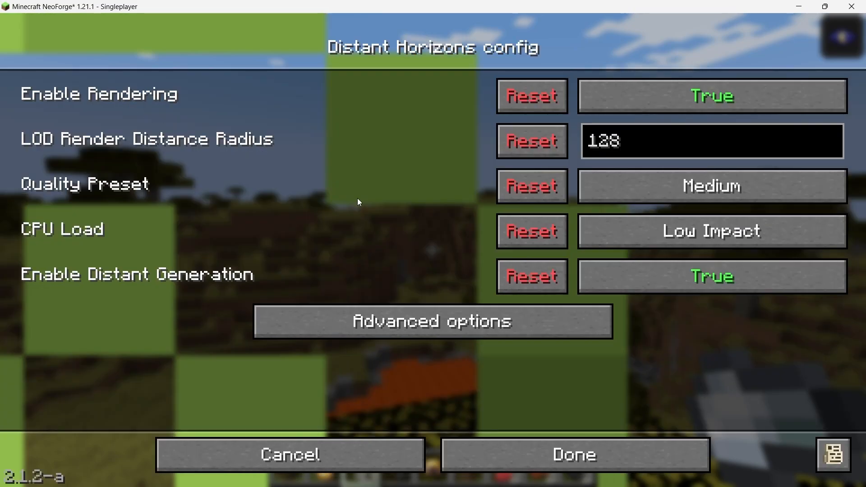
pyautogui.moveTo(735, 163)
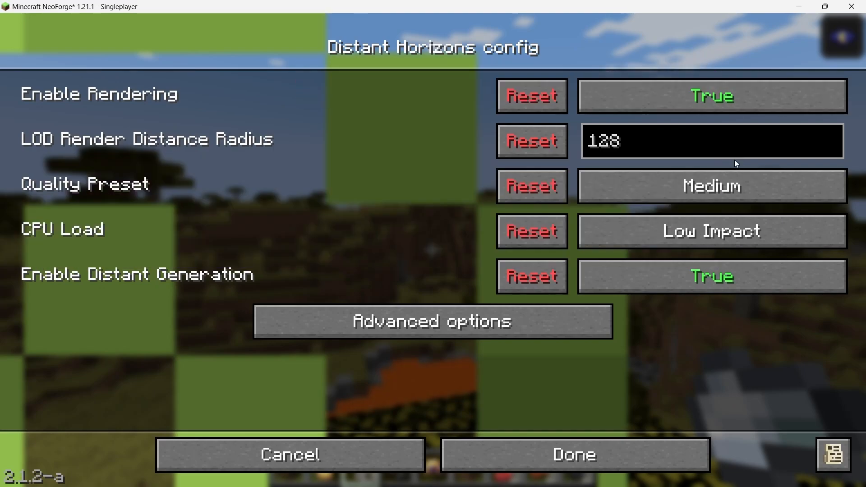
pyautogui.moveTo(712, 276)
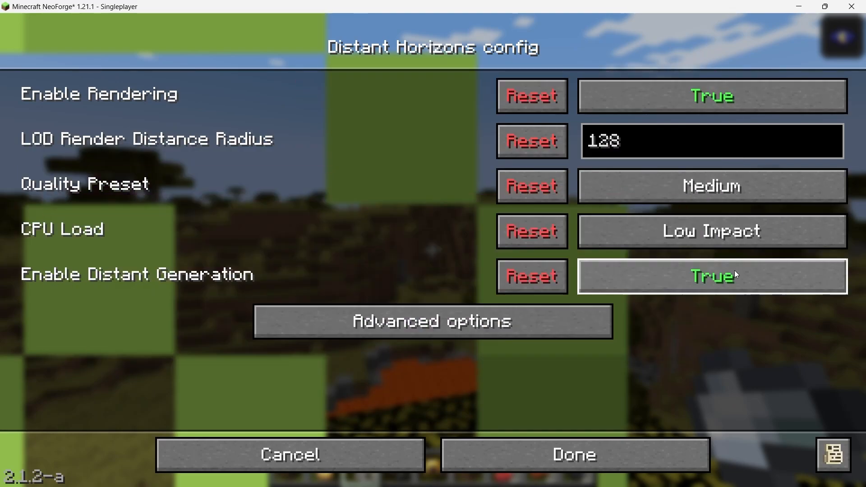
pyautogui.click(432, 321)
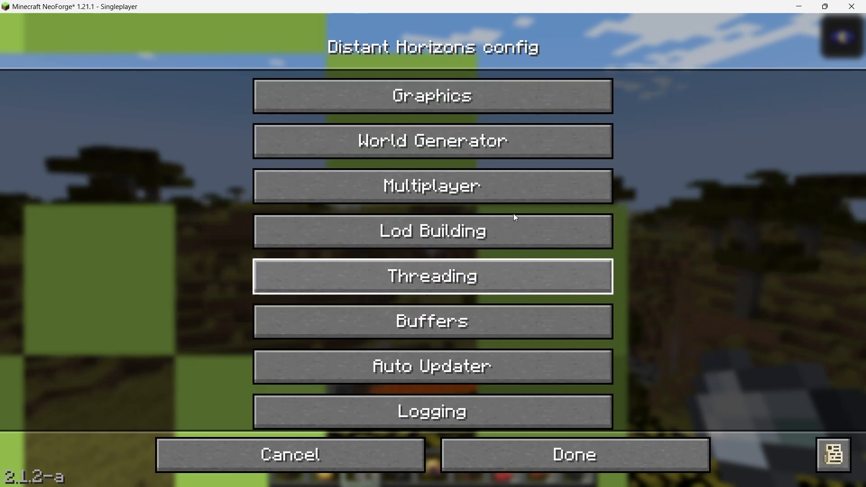
pyautogui.moveTo(432, 411)
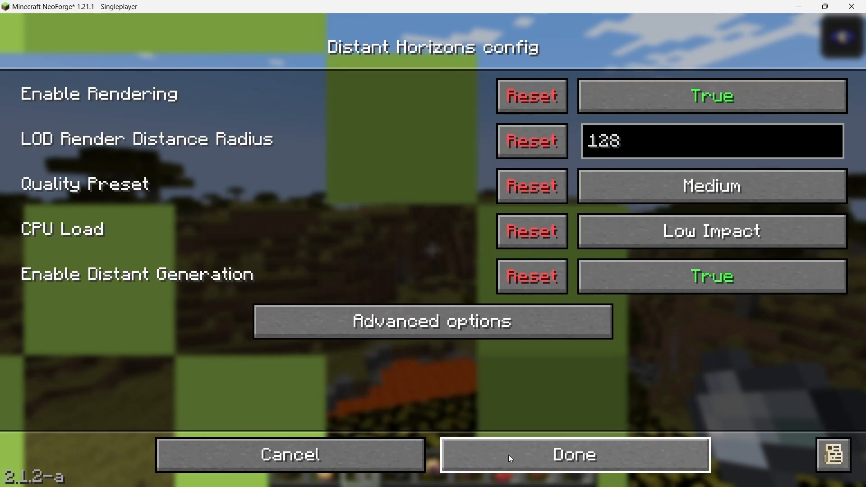
pyautogui.click(573, 454)
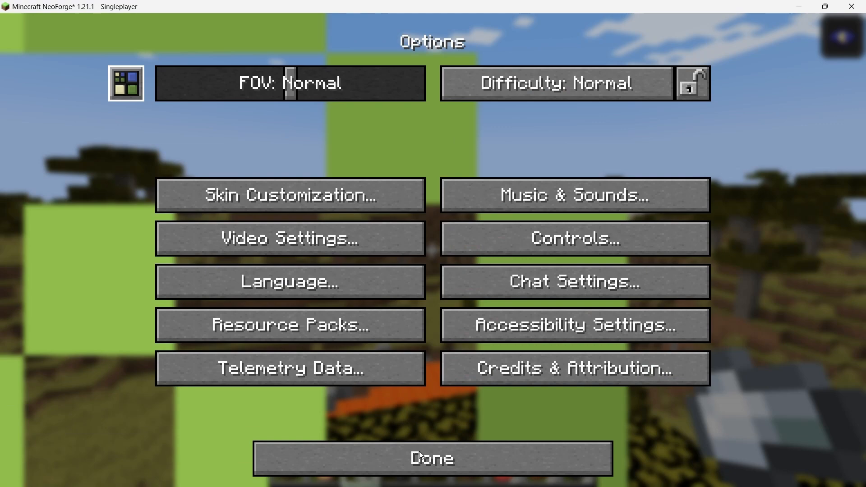
pyautogui.click(431, 458)
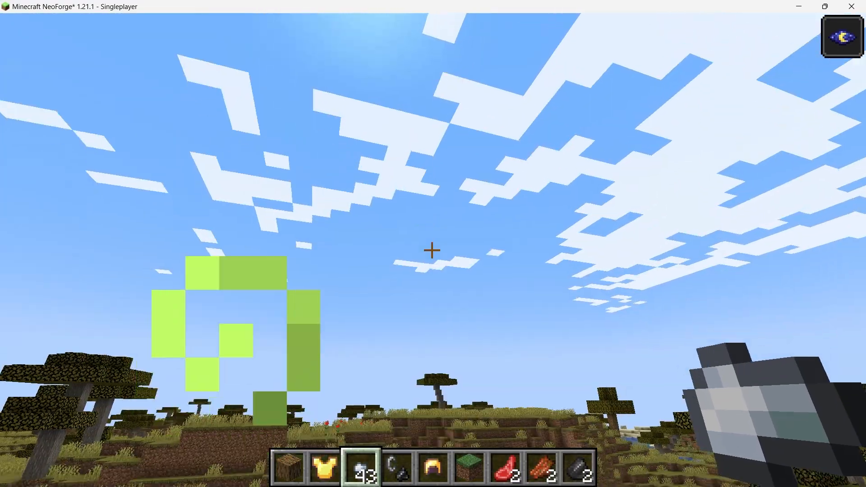